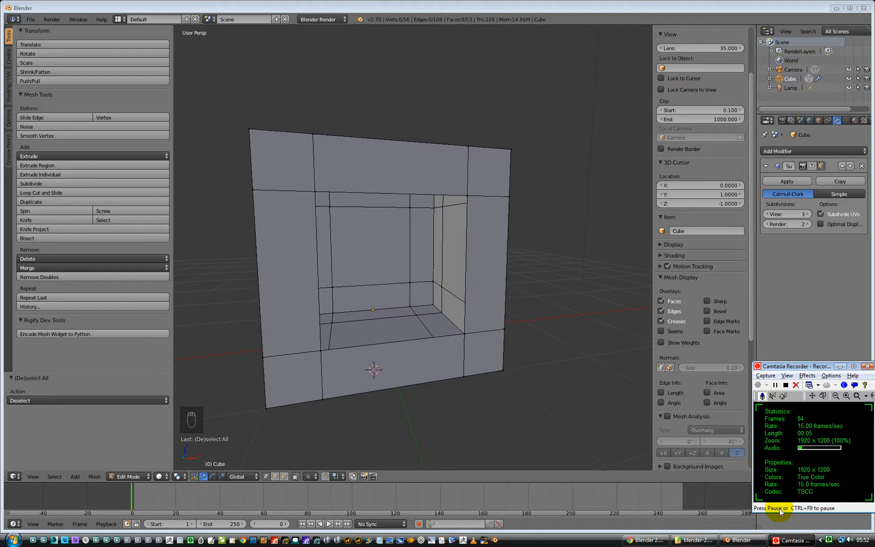
{"action": "mouse_move", "coordinate": [517, 330]}
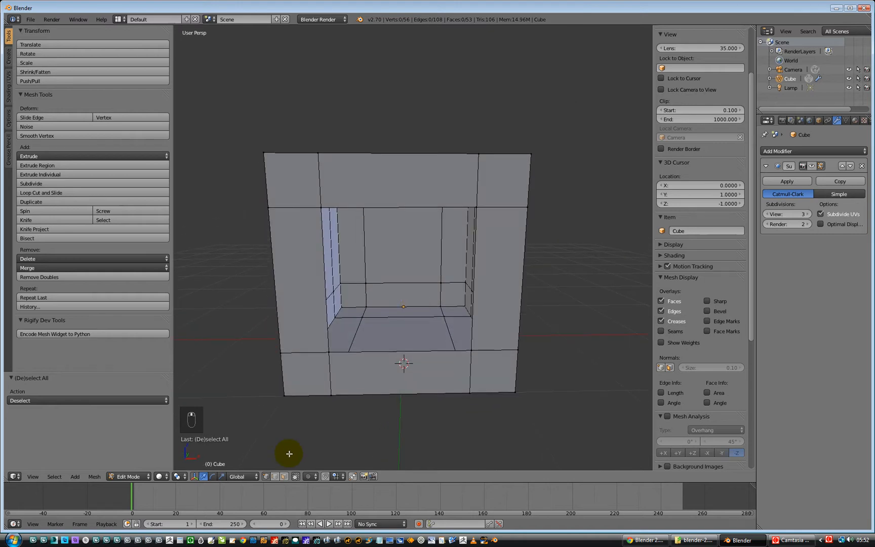
- Re-enter Edit Mode, select the edge loop around the front opening and fill it with a face
{"action": "key", "text": "Tab"}
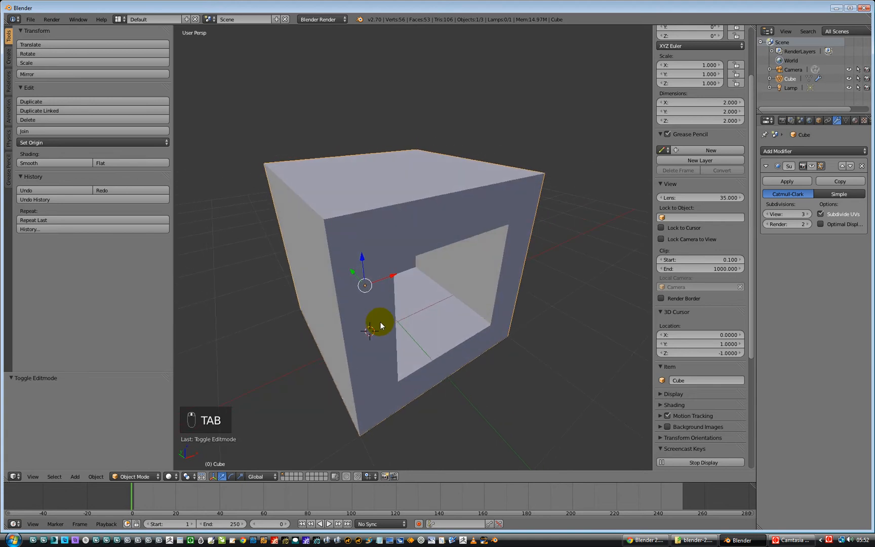
{"action": "key", "text": "Tab"}
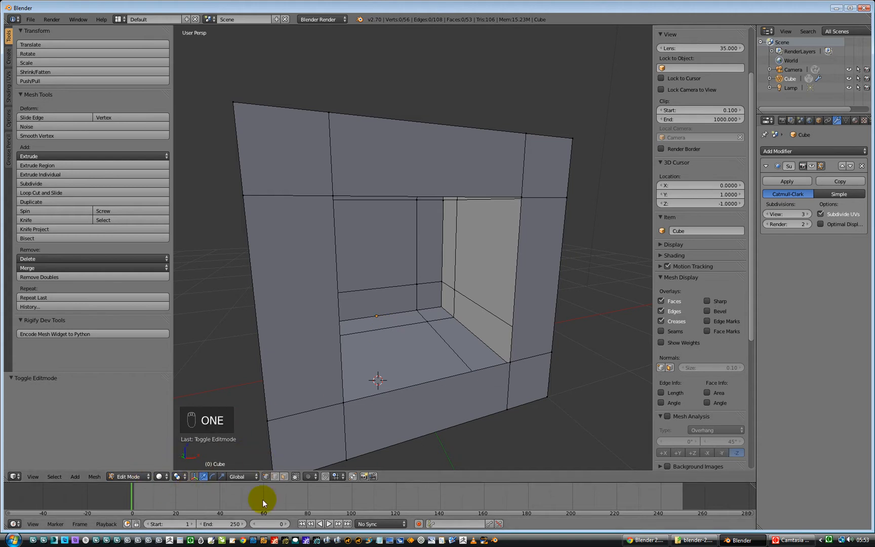
{"action": "mouse_move", "coordinate": [482, 392]}
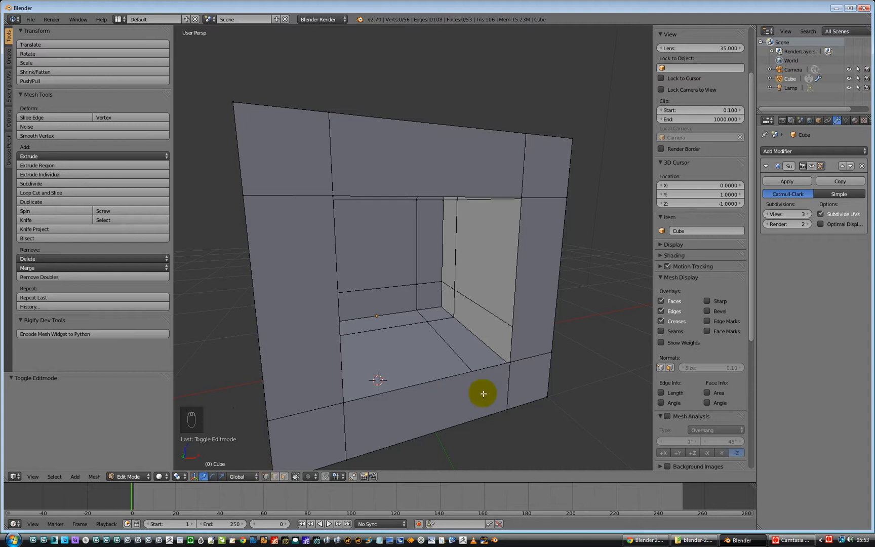
{"action": "left_click", "coordinate": [509, 361]}
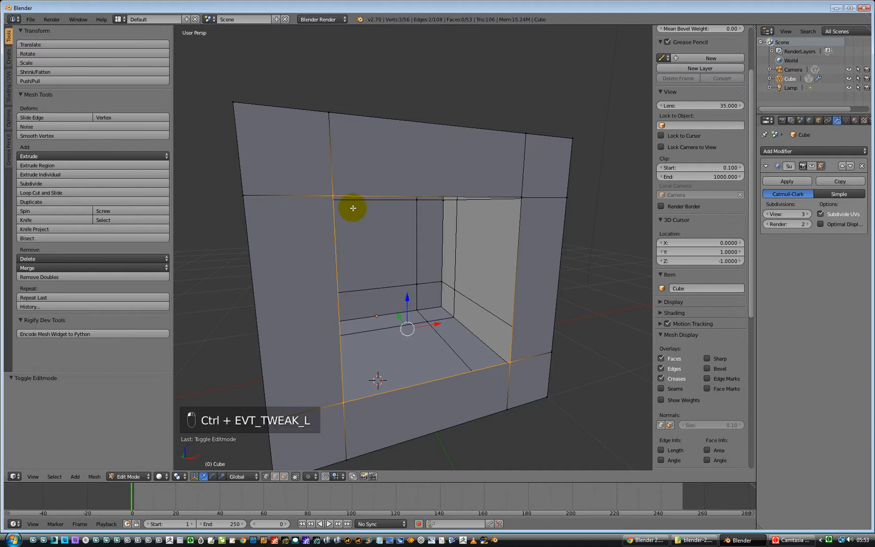
{"action": "left_click", "coordinate": [506, 222]}
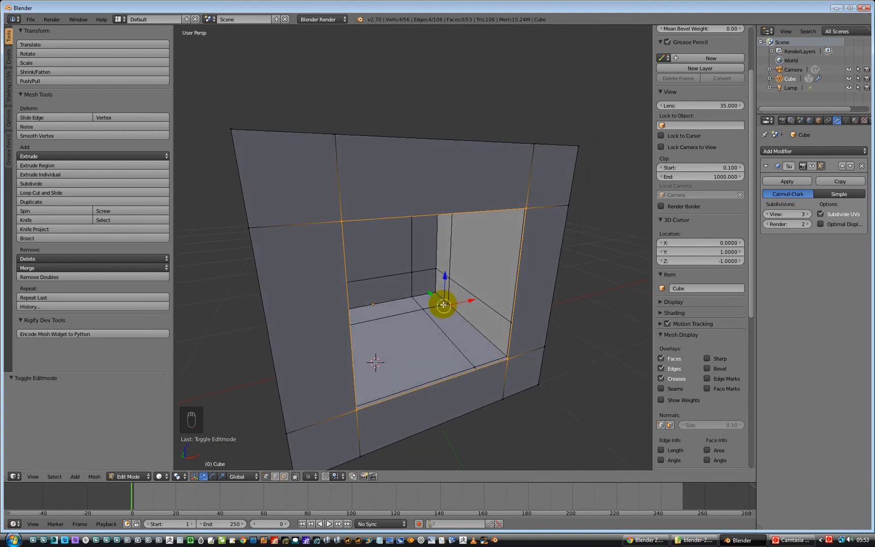
{"action": "key", "text": "ctrl+f"}
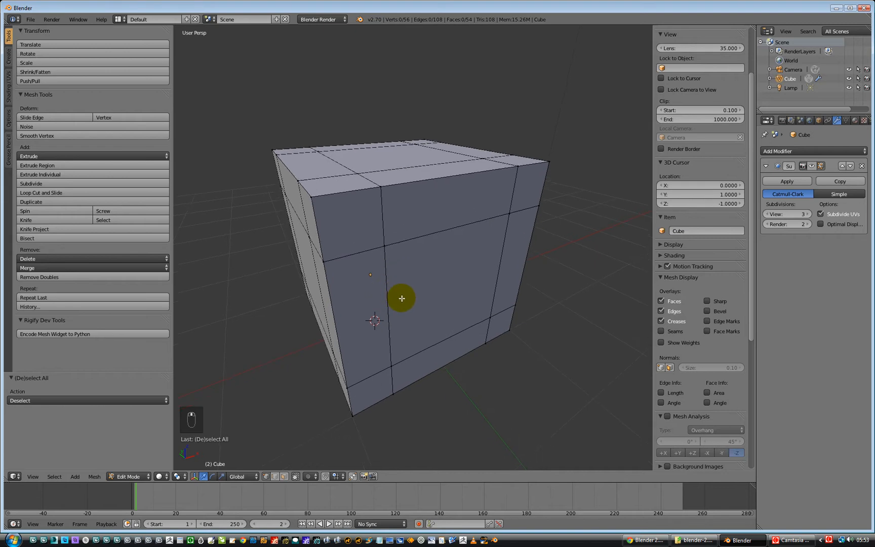
- Undo the fill and close the front border again via Mesh > Faces > Make Edge/Face
{"action": "key", "text": "ctrl+z"}
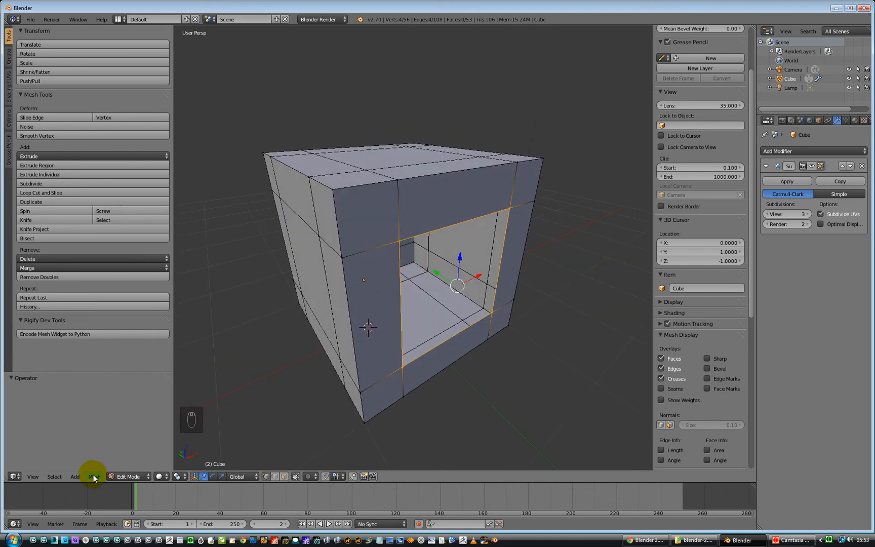
{"action": "left_click", "coordinate": [92, 476]}
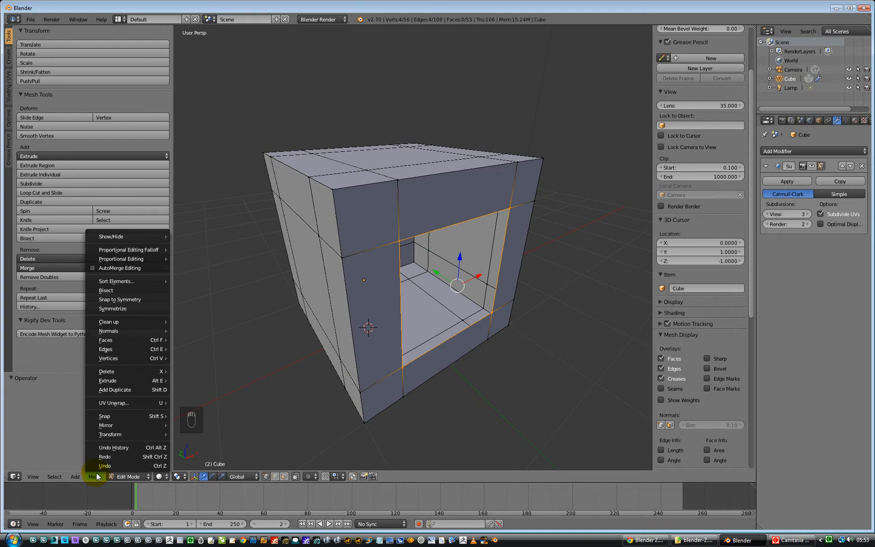
{"action": "mouse_move", "coordinate": [106, 340]}
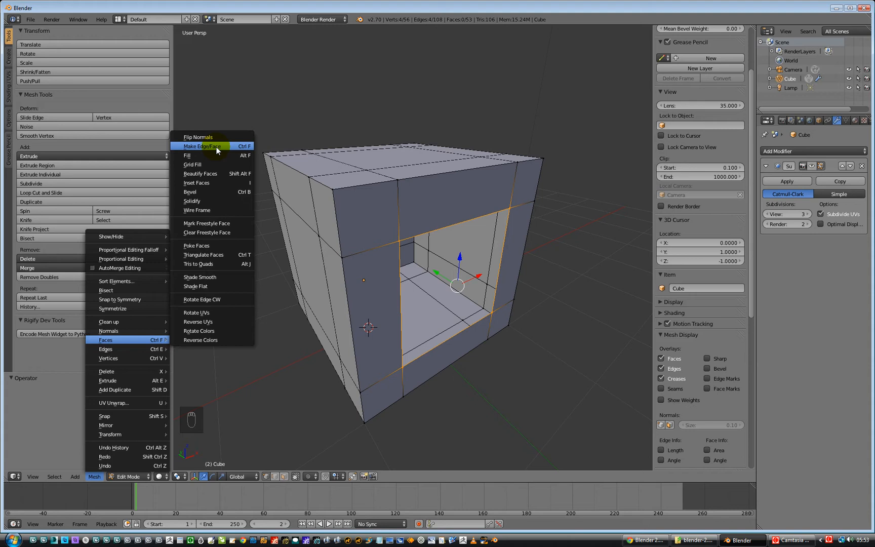
{"action": "mouse_move", "coordinate": [218, 149]}
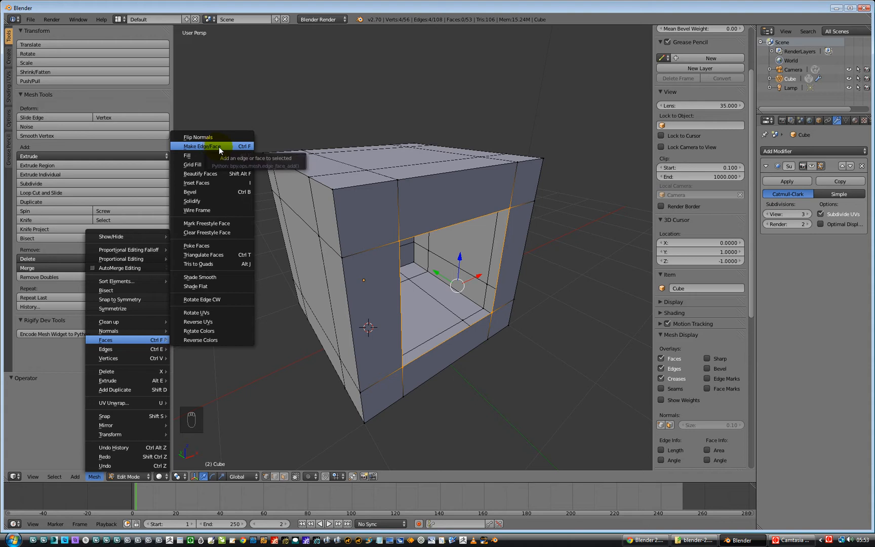
{"action": "left_click", "coordinate": [201, 145]}
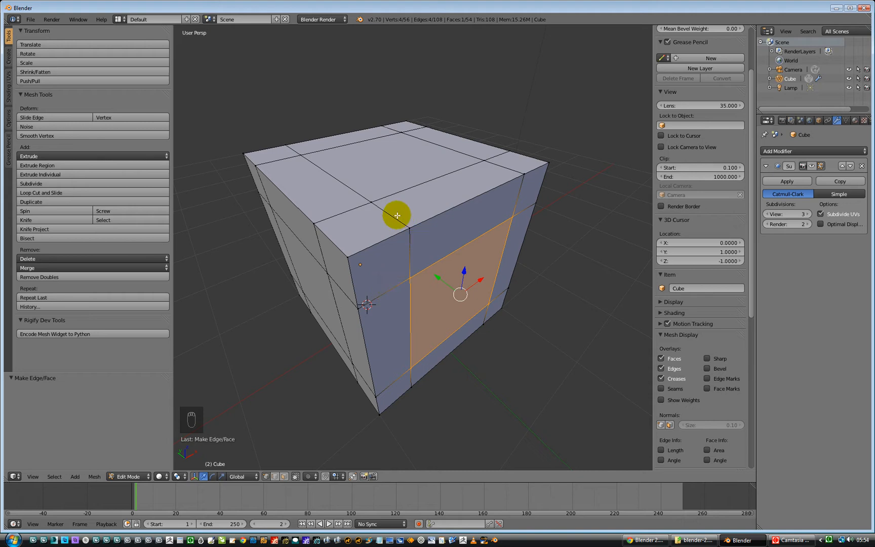
{"action": "mouse_move", "coordinate": [384, 238]}
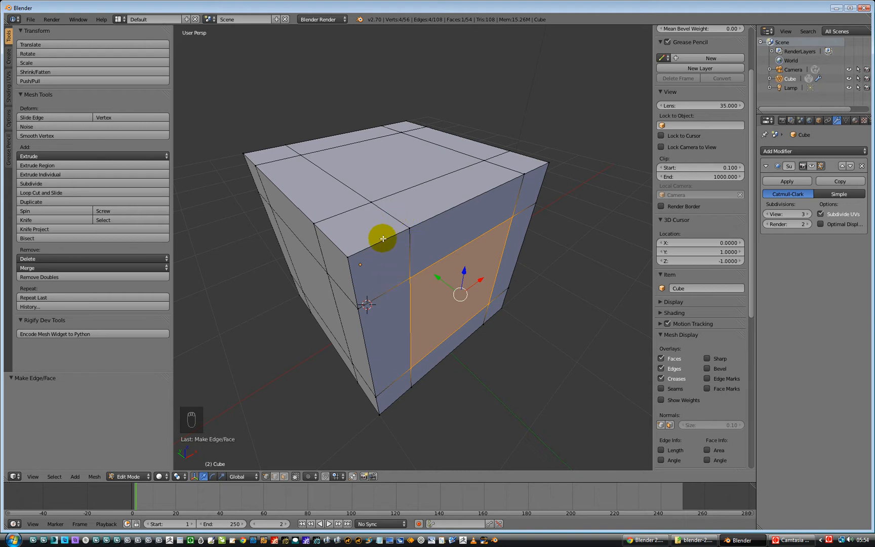
- In face select, delete all top faces and the leftover corner edge, leaving 45 faces
{"action": "key", "text": "3"}
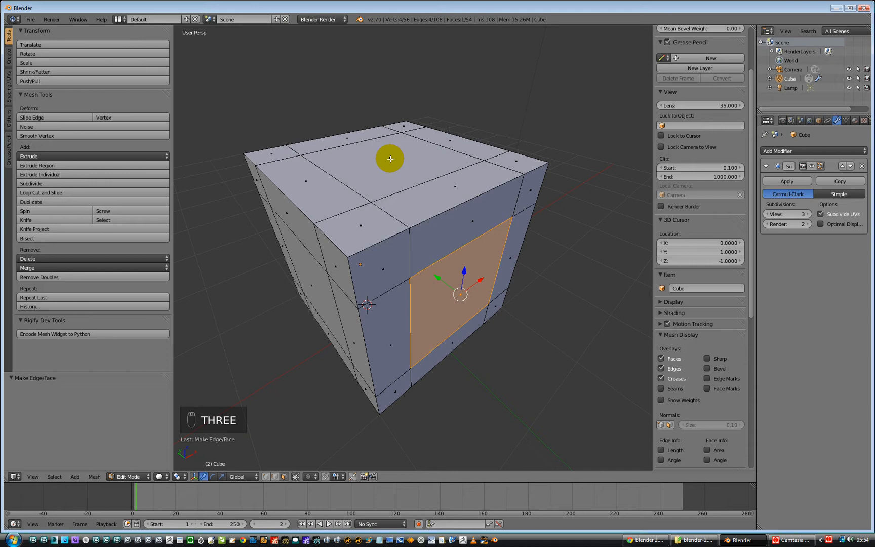
{"action": "left_click", "coordinate": [390, 162]}
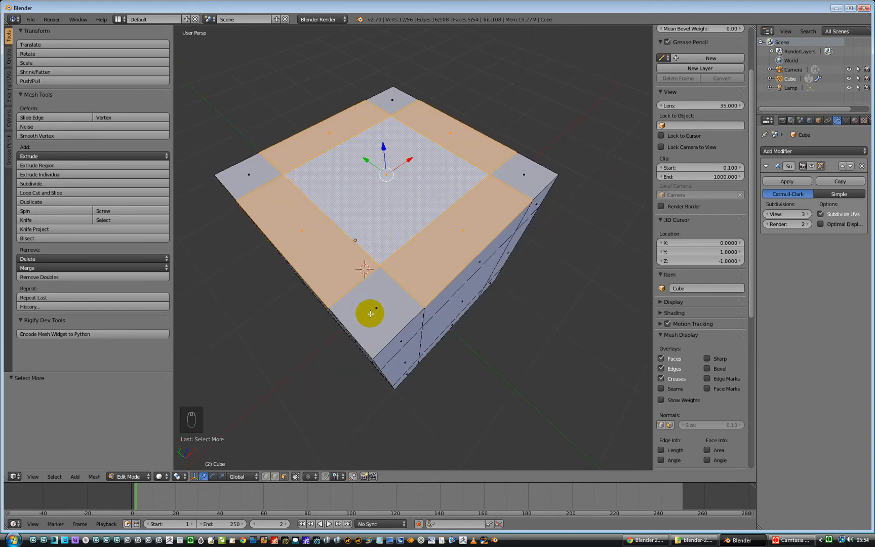
{"action": "left_click", "coordinate": [419, 257]}
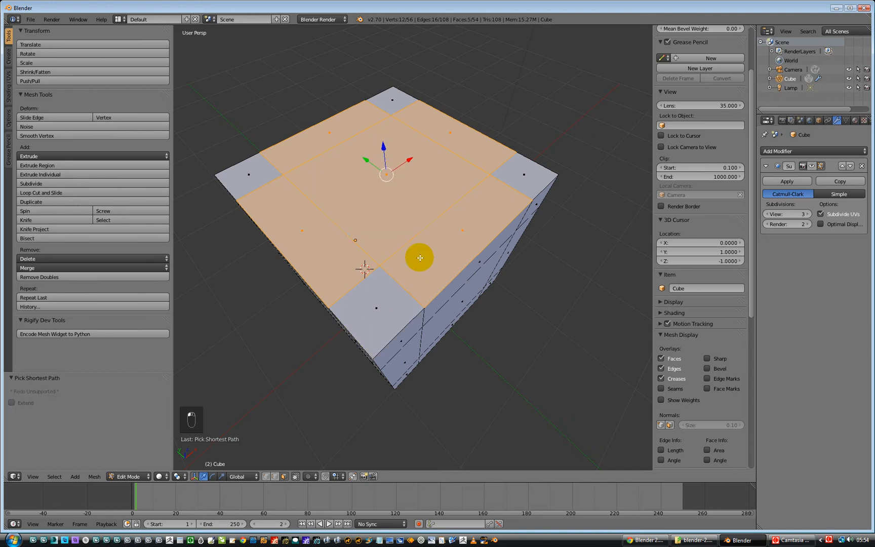
{"action": "left_click", "coordinate": [390, 76]}
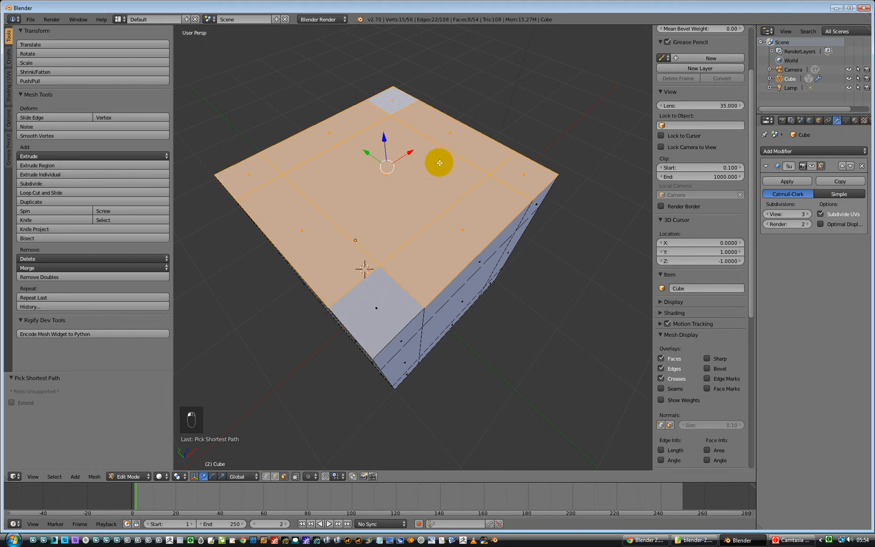
{"action": "key", "text": "delete"}
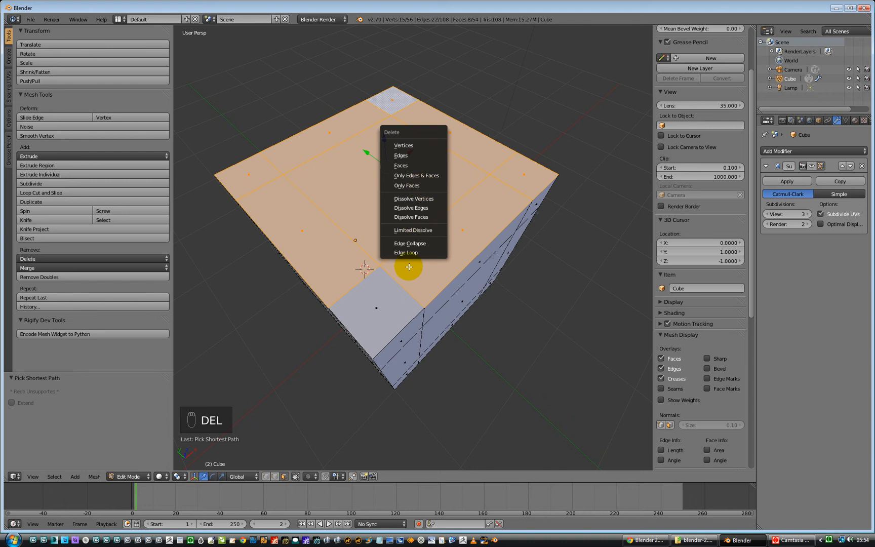
{"action": "left_click", "coordinate": [399, 165]}
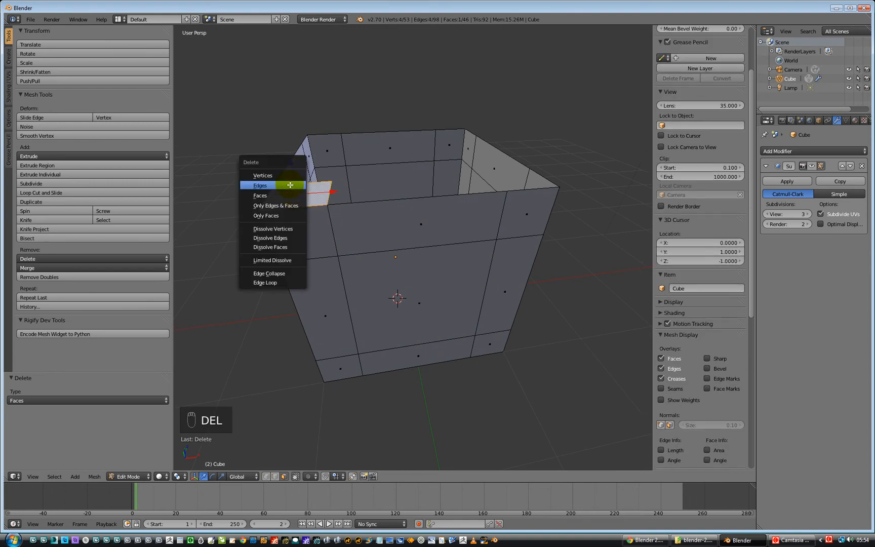
{"action": "left_click", "coordinate": [259, 184]}
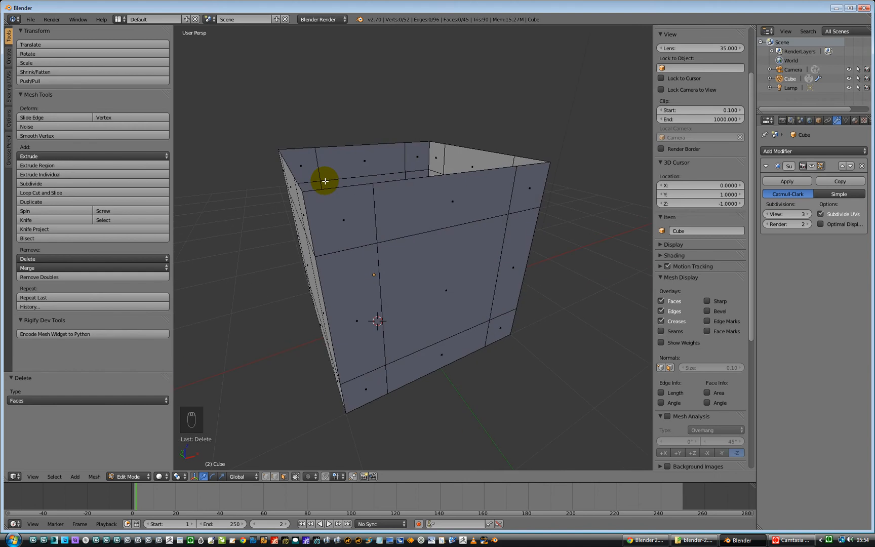
{"action": "mouse_move", "coordinate": [331, 180]}
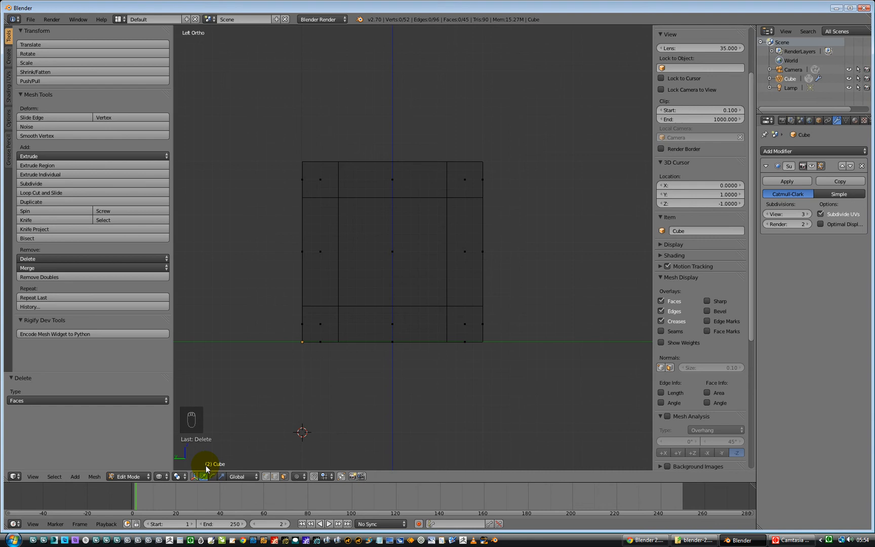
{"action": "mouse_move", "coordinate": [177, 489]}
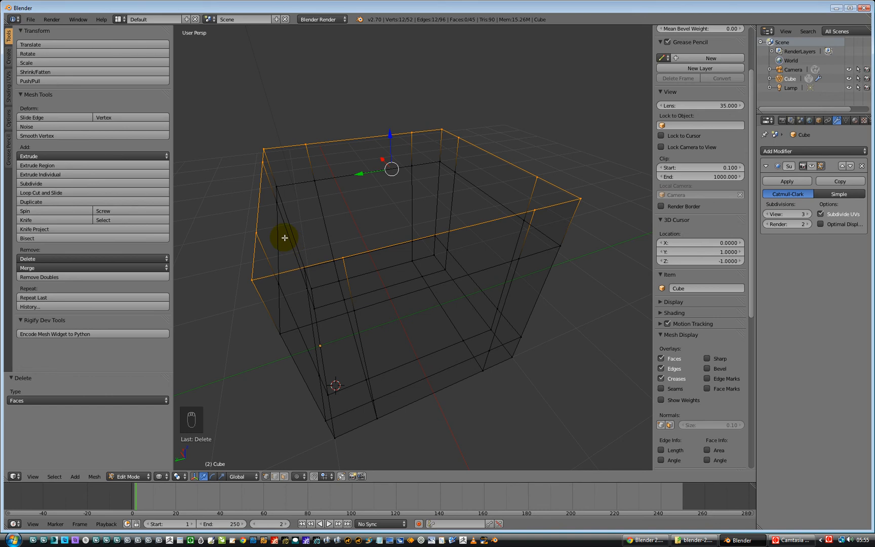
- Fill the top border edge loop with a single face and return to solid shading
{"action": "key", "text": "ctrl+f"}
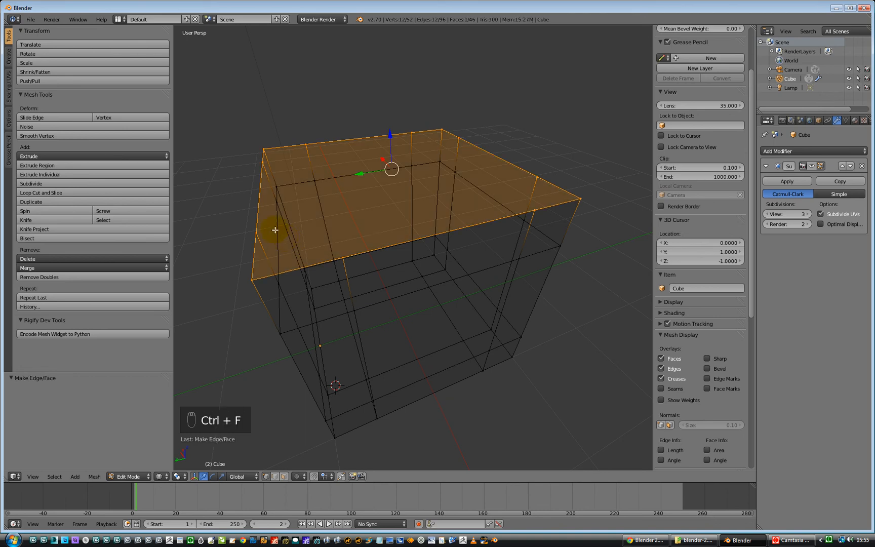
{"action": "mouse_move", "coordinate": [297, 392]}
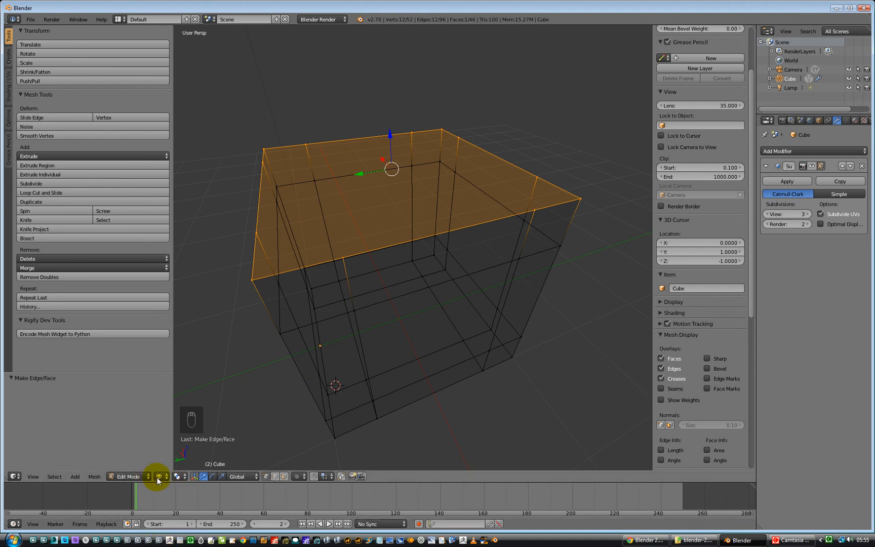
{"action": "left_click", "coordinate": [160, 476]}
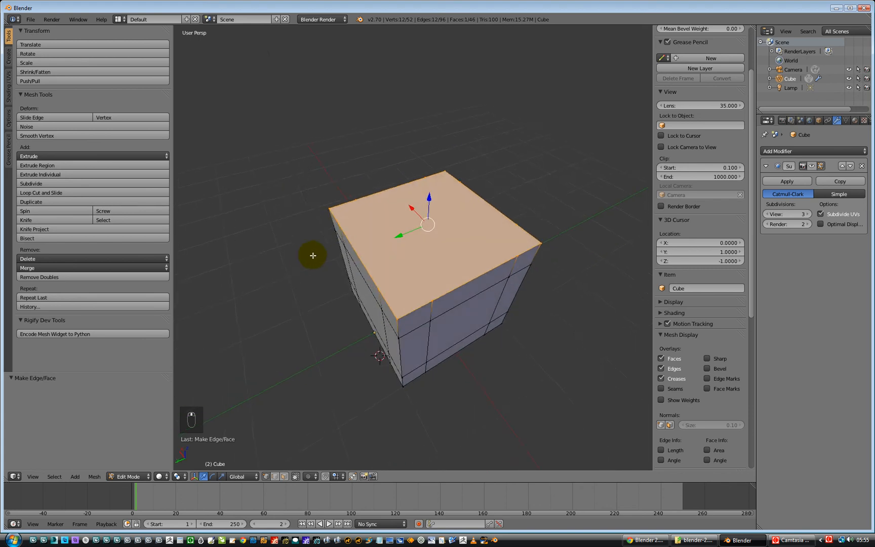
- Deselect everything to show the fully closed 46-face cube
{"action": "key", "text": "a"}
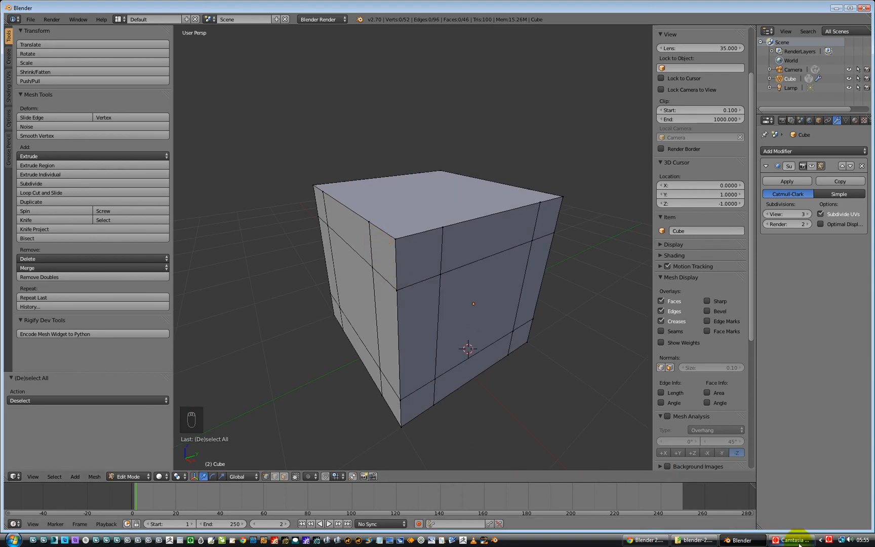
{"action": "left_click", "coordinate": [786, 540]}
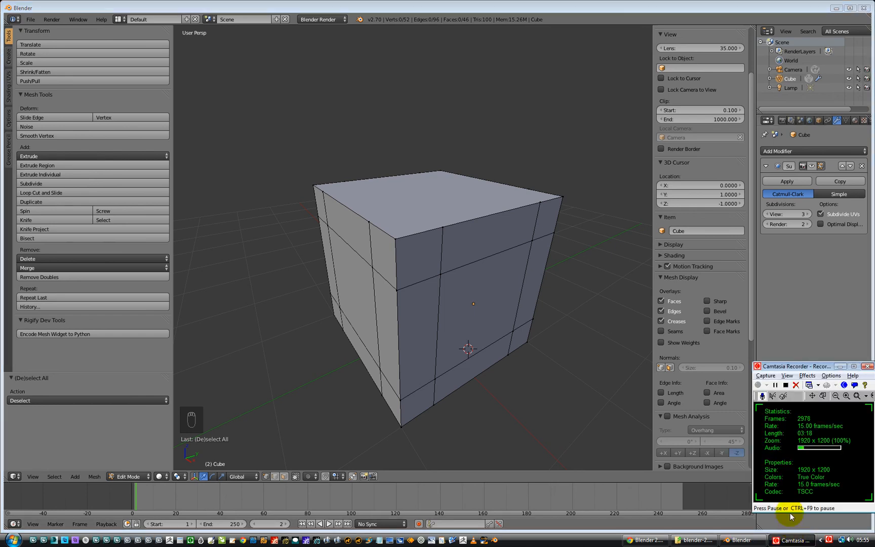
{"action": "mouse_move", "coordinate": [784, 389]}
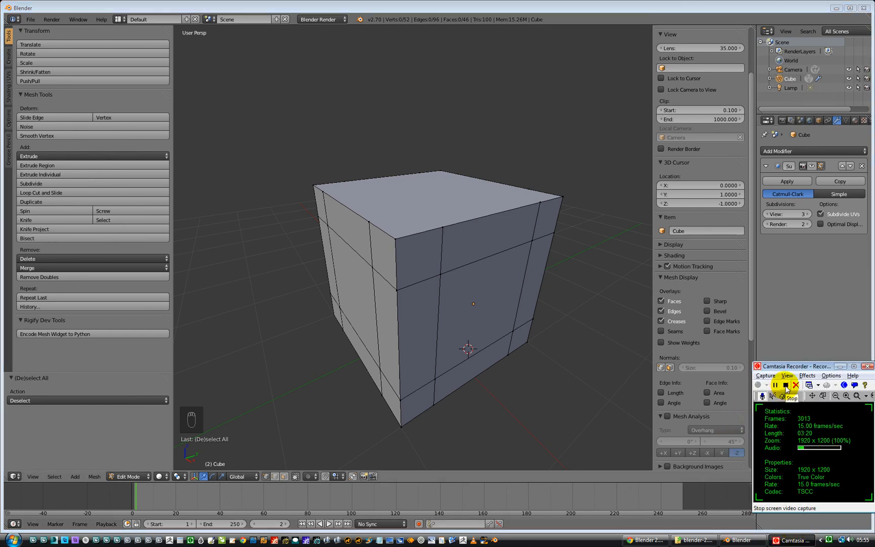